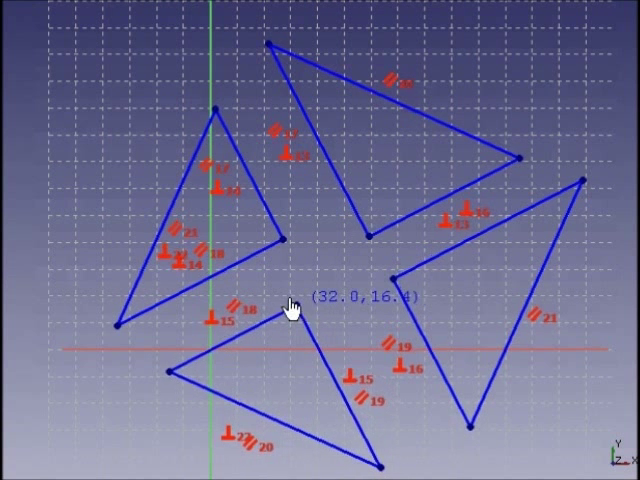
{"action": "mouse_move", "coordinate": [290, 307]}
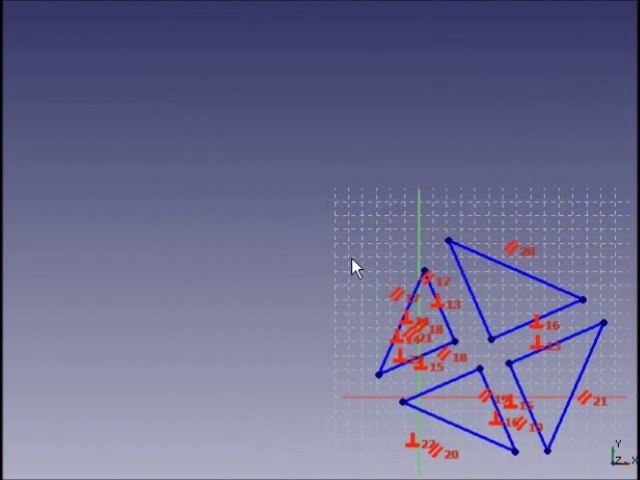
{"action": "mouse_move", "coordinate": [335, 229]}
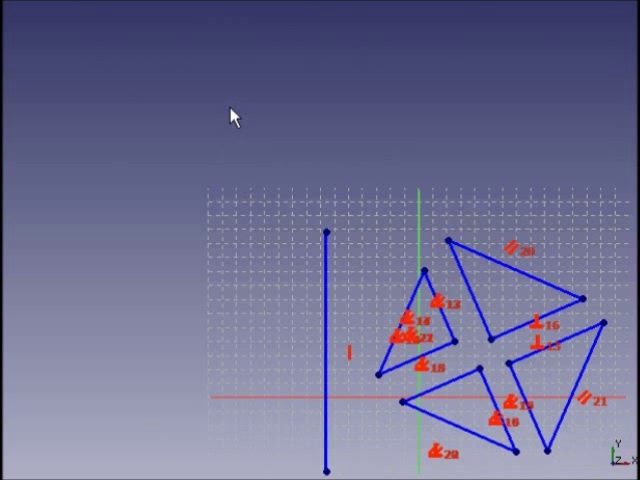
{"action": "mouse_move", "coordinate": [335, 357]}
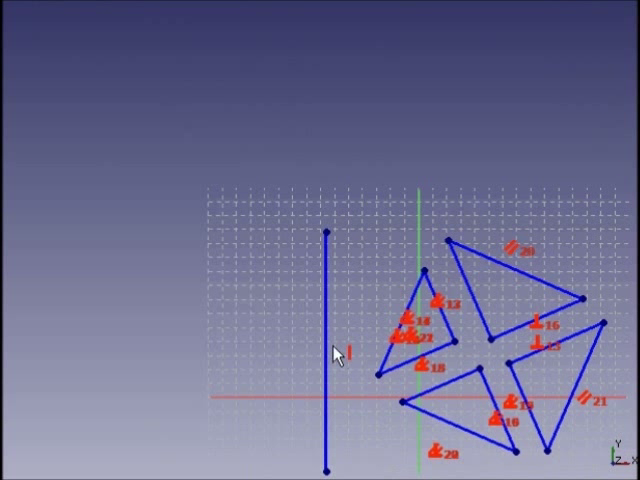
- Draw a long vertical line left of the pinwheel and a horizontal line above it
{"action": "left_click", "coordinate": [327, 350]}
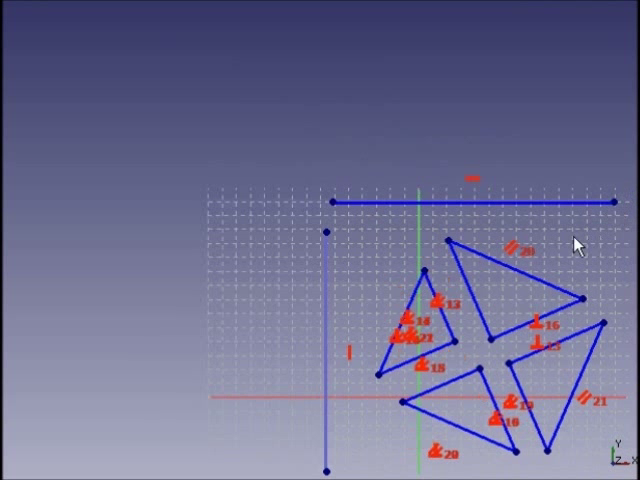
{"action": "left_click", "coordinate": [470, 202]}
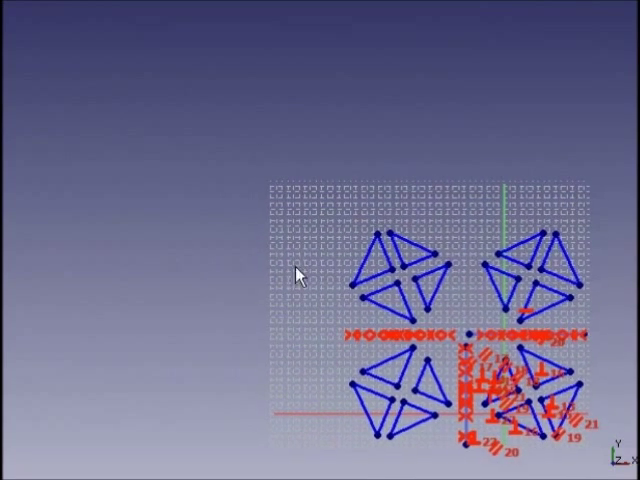
{"action": "mouse_move", "coordinate": [232, 196]}
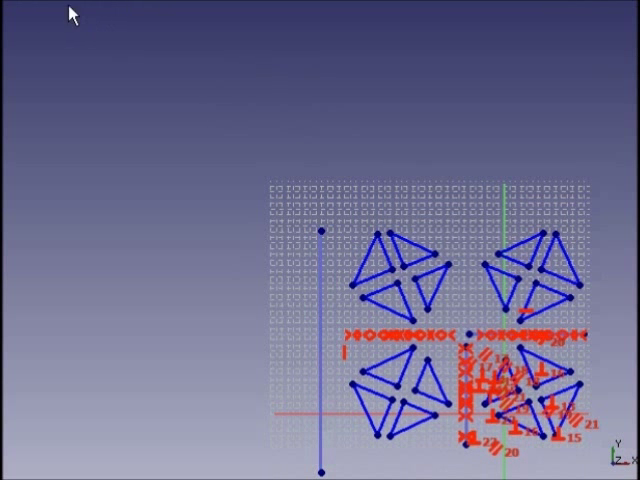
{"action": "mouse_move", "coordinate": [340, 217]}
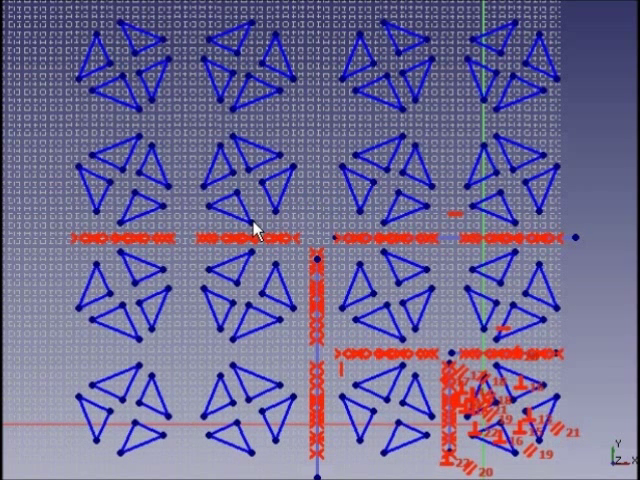
{"action": "mouse_move", "coordinate": [258, 155]}
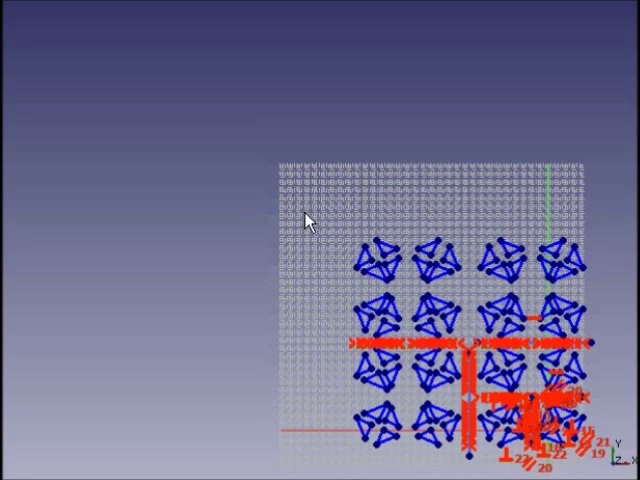
{"action": "mouse_move", "coordinate": [330, 234]}
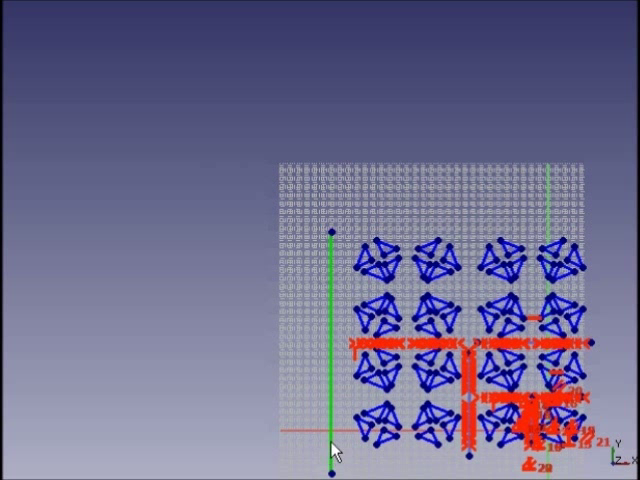
- Draw a vertical line left of the 4×4 grid and a horizontal line above
{"action": "left_click", "coordinate": [330, 460]}
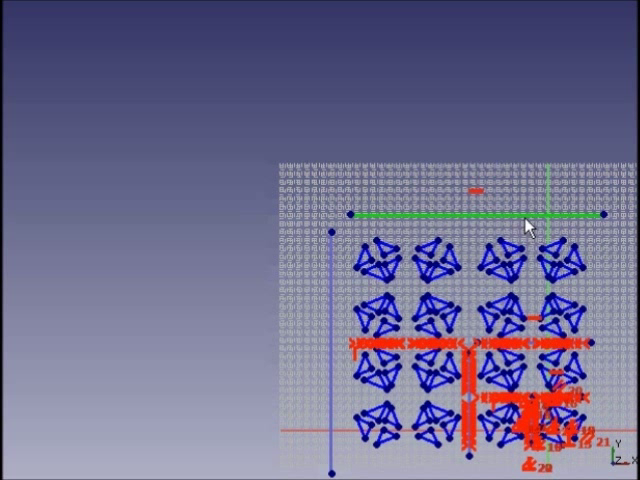
{"action": "left_click", "coordinate": [528, 215]}
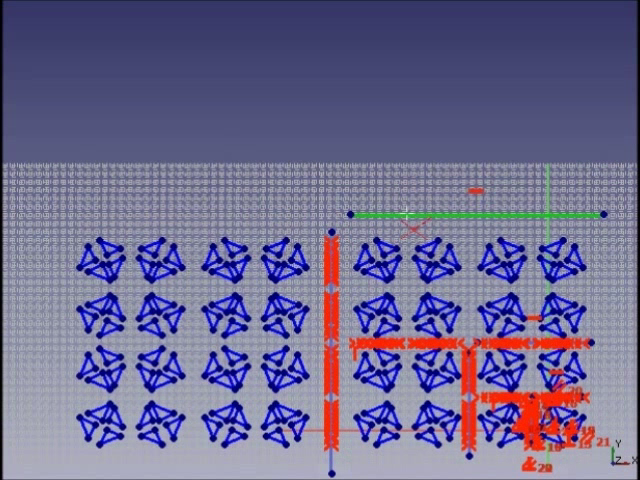
{"action": "mouse_move", "coordinate": [408, 222]}
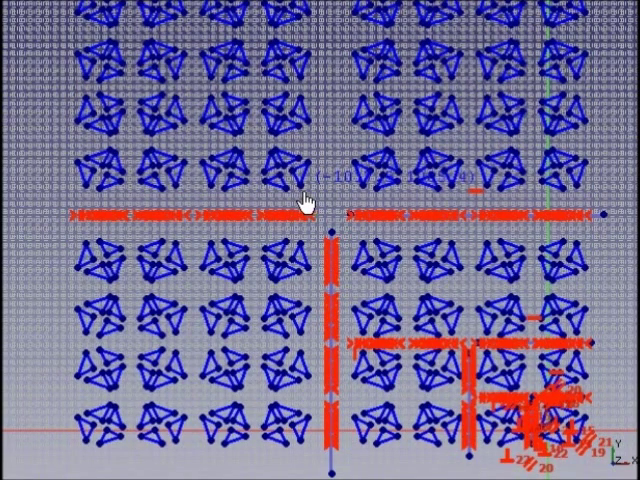
{"action": "mouse_move", "coordinate": [580, 260]}
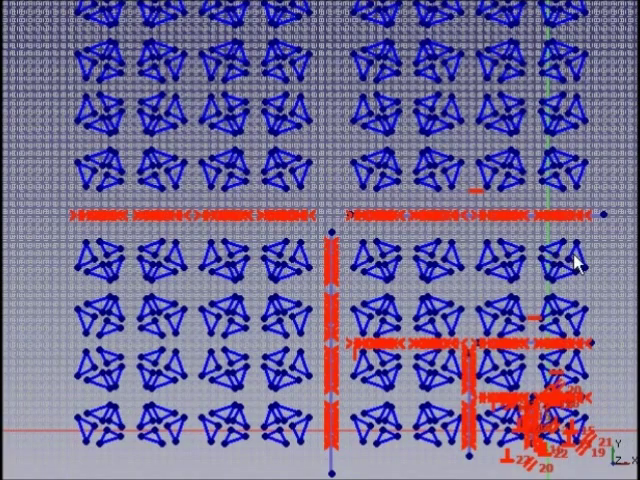
{"action": "mouse_move", "coordinate": [588, 268]}
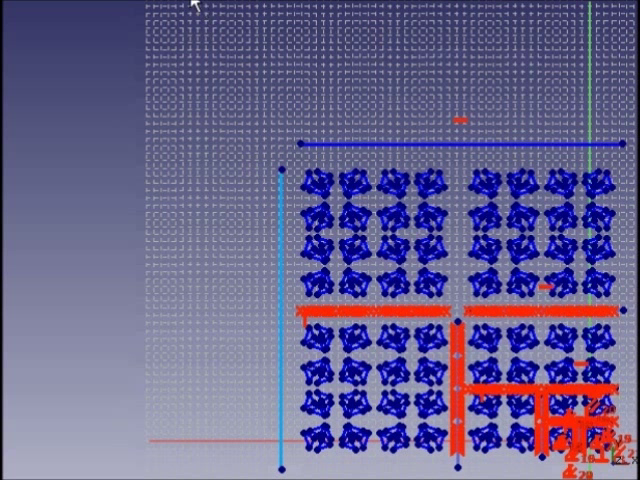
{"action": "mouse_move", "coordinate": [228, 61]}
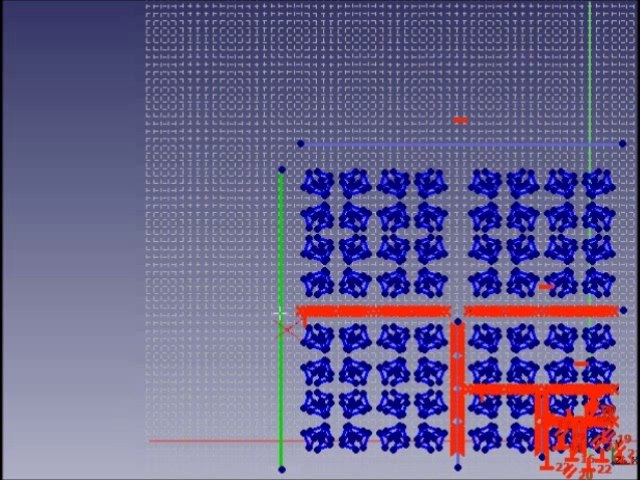
{"action": "mouse_move", "coordinate": [262, 355]}
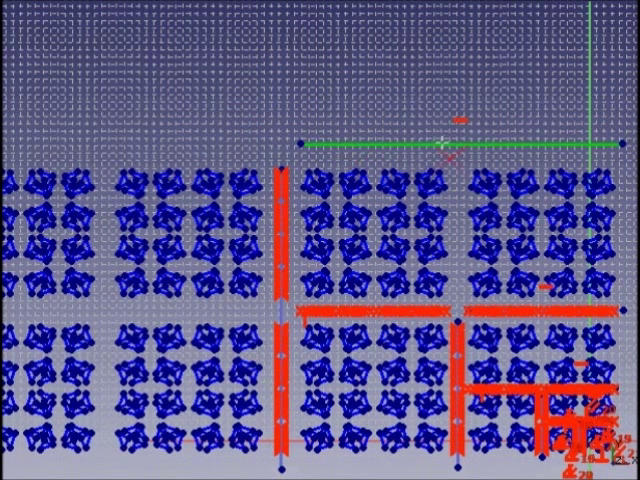
{"action": "mouse_move", "coordinate": [446, 152]}
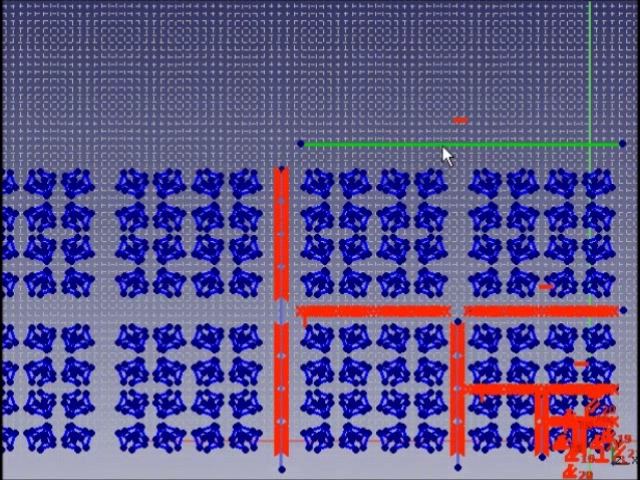